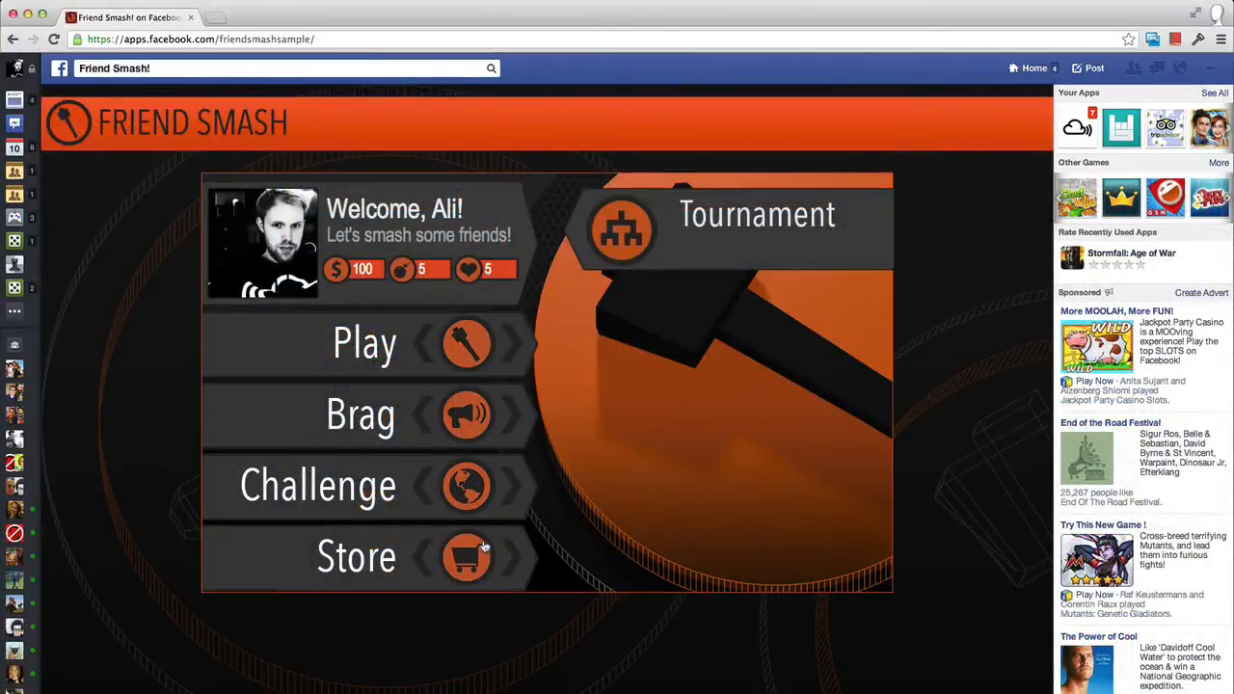
Open the Friend Smash store showing the bombs and lives sold for coins.
click(467, 555)
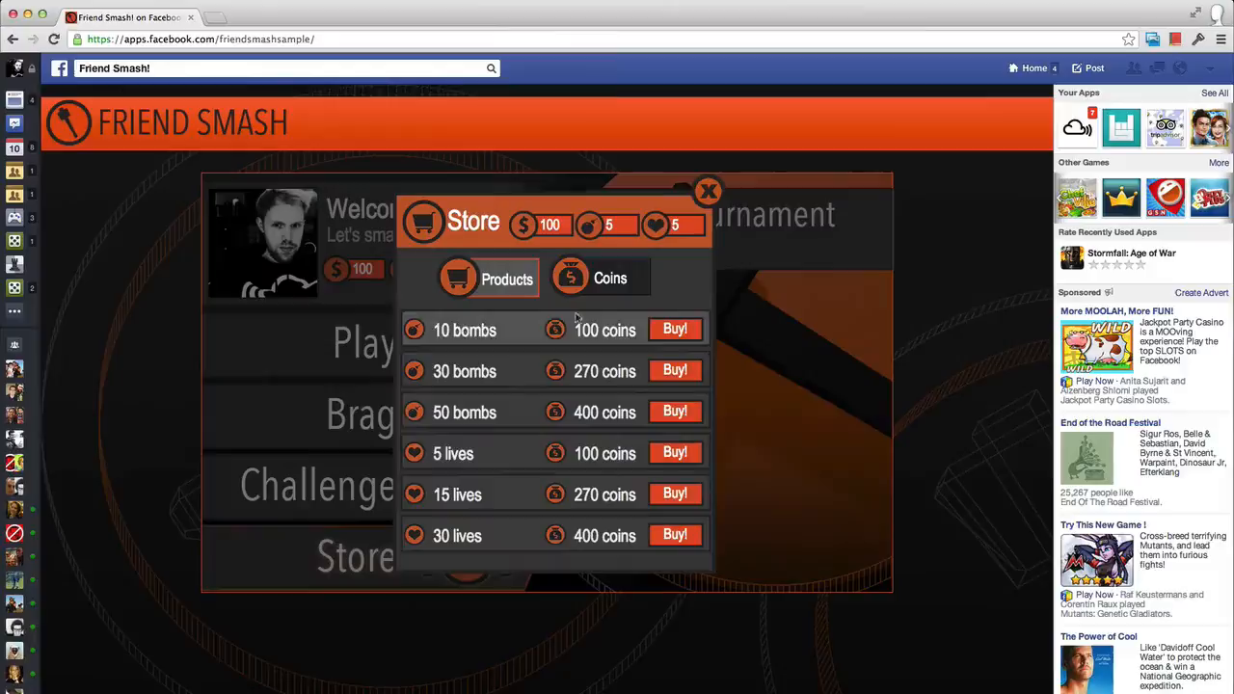
click(609, 277)
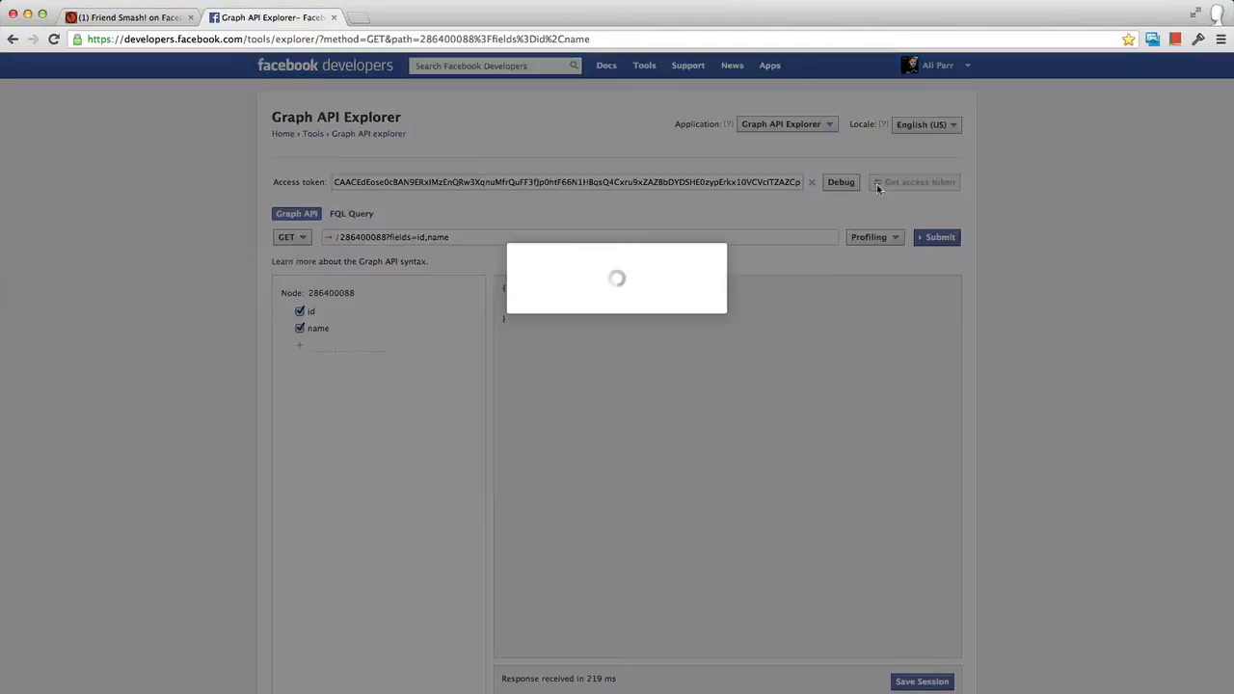
Add ',currency' to the Graph API query fields and highlight user_currency (GBP) in the response.
click(937, 235)
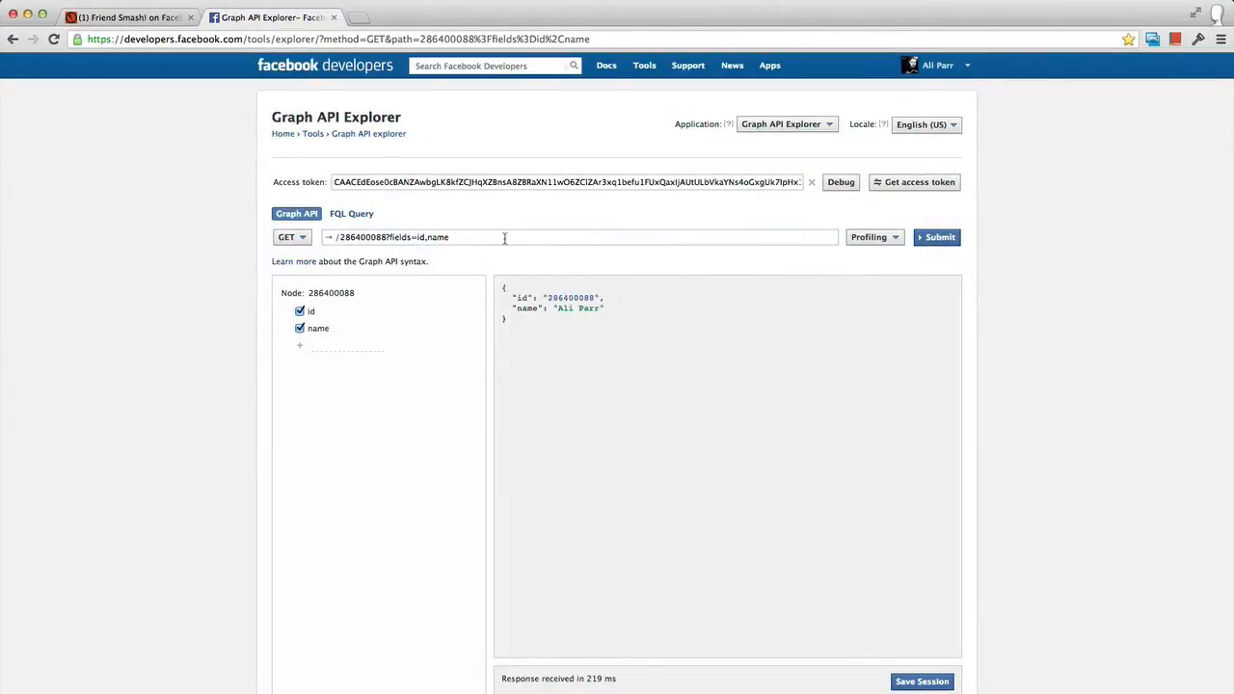
text(,currency)
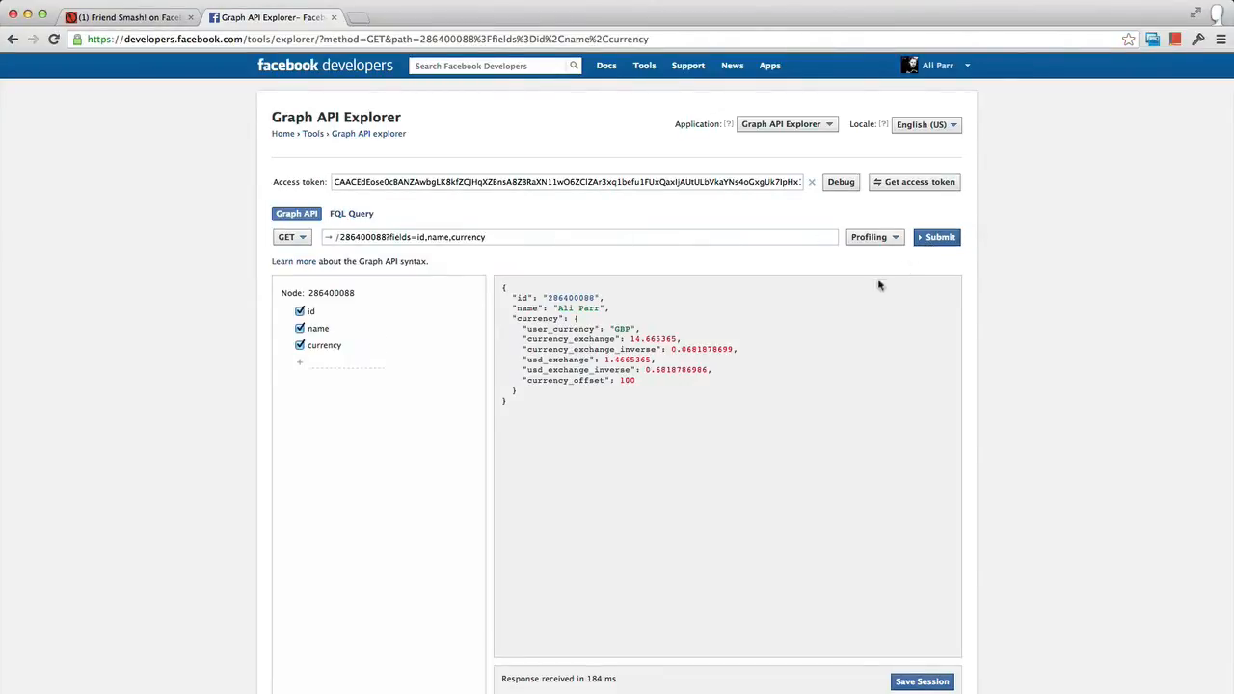
mouse_move(512, 318)
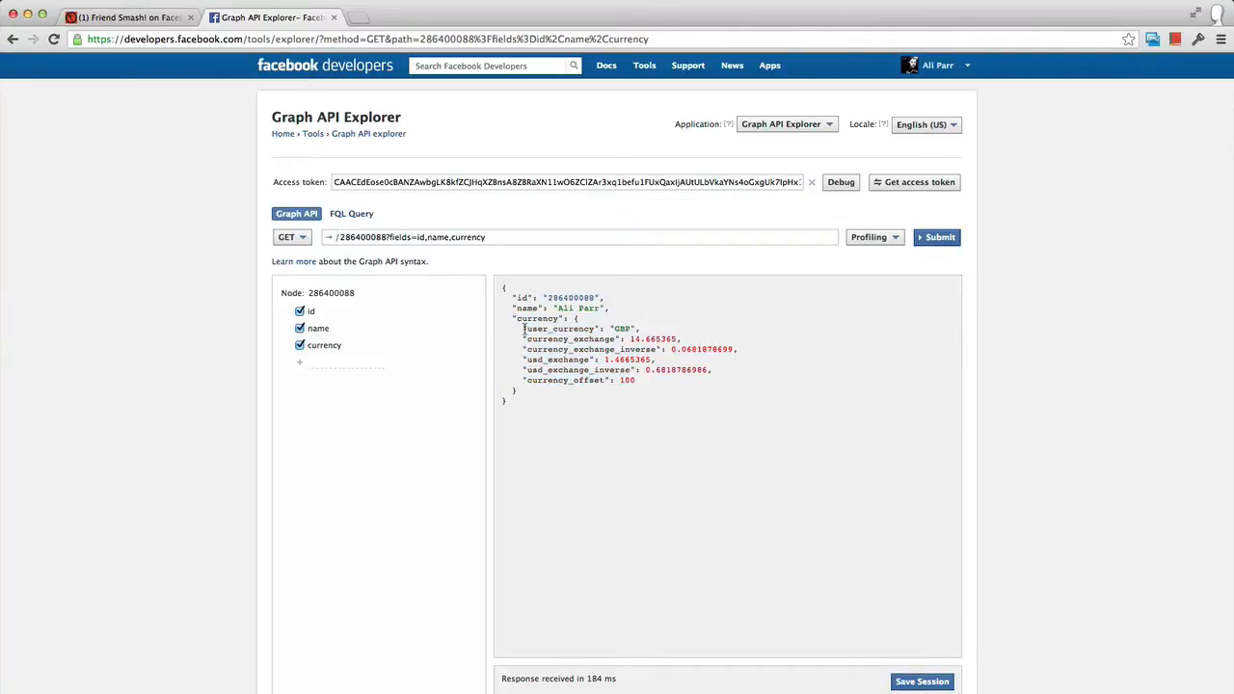
double_click(582, 328)
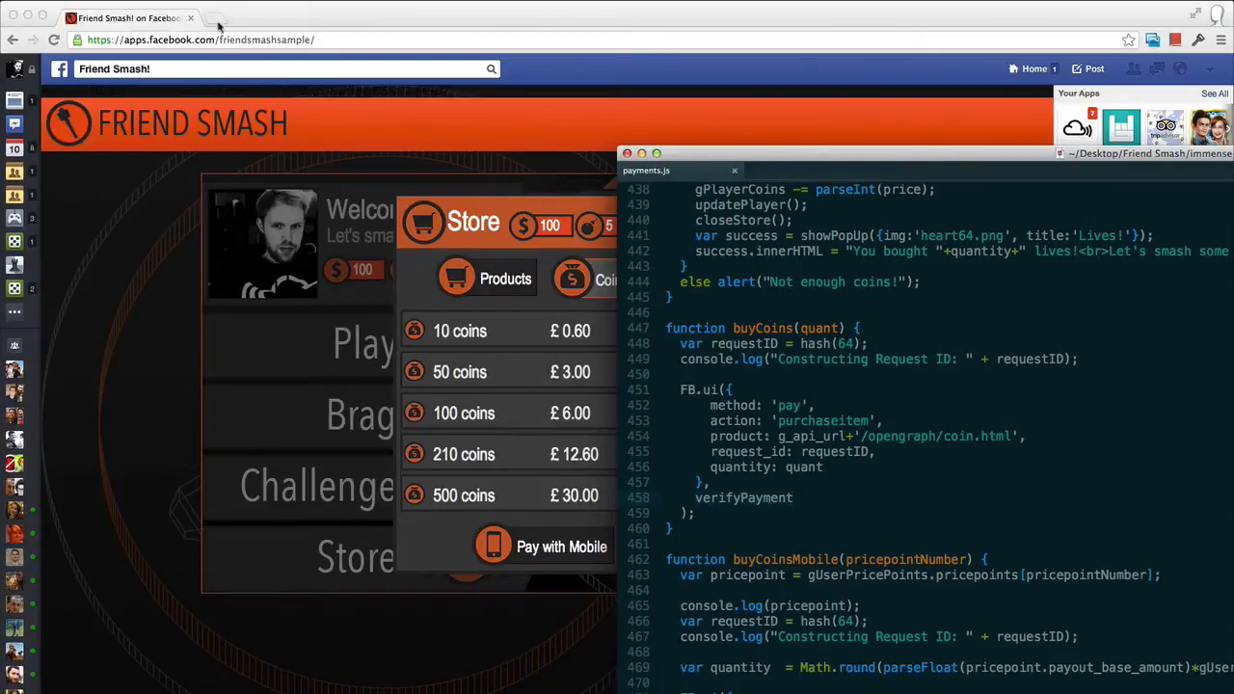
Navigate a new tab to developers.facebook.com/docs/concepts.
text(developers.facebook.com/docs)
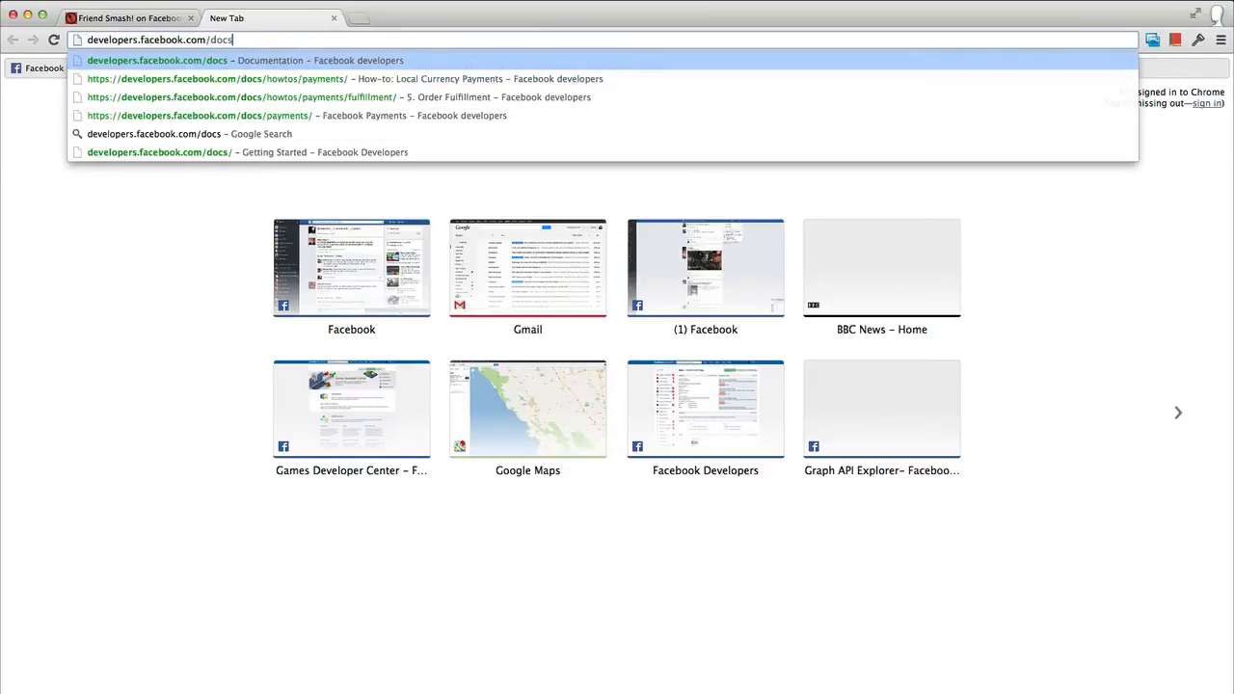
text(/concepts)
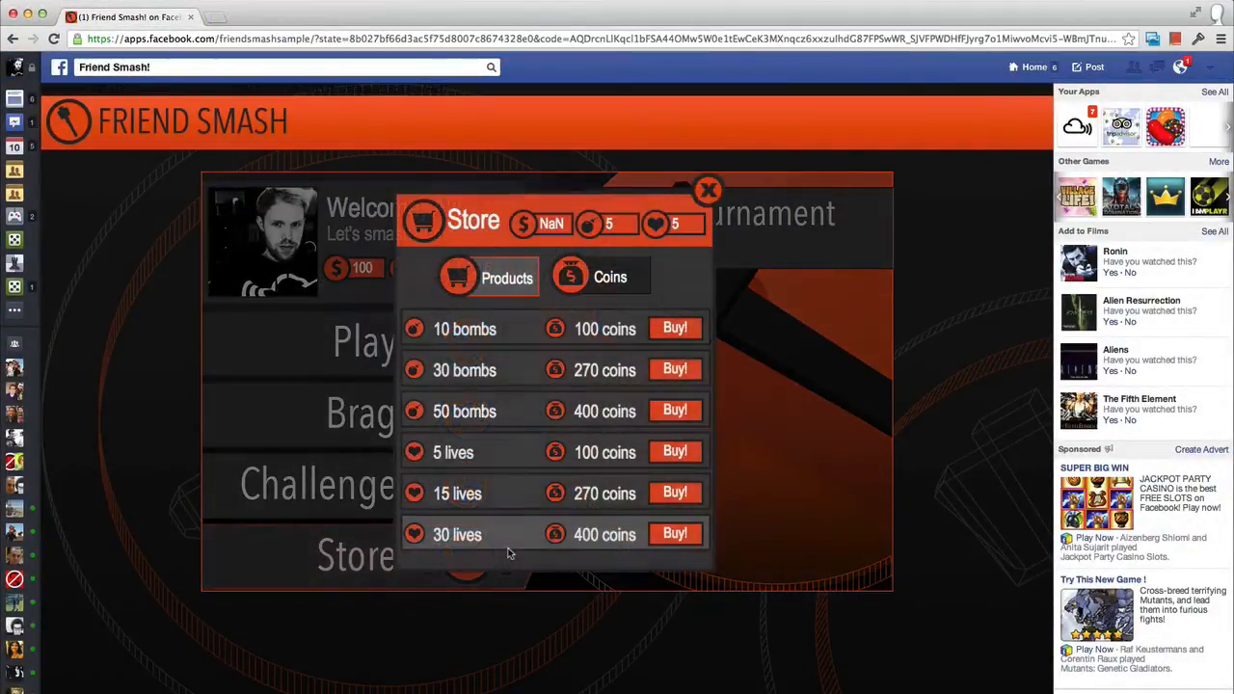
Buy the 210-coin bundle so the pay dialog totals £12.60 GBP, revealing more payment methods.
click(598, 278)
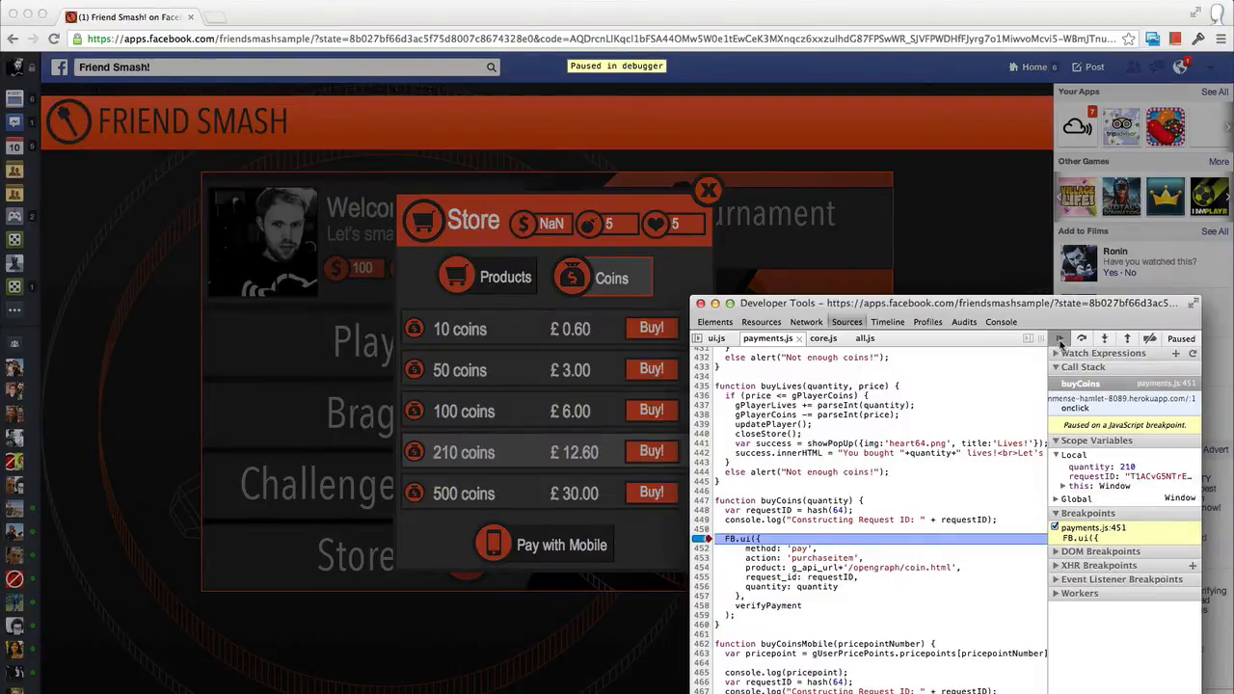
click(1059, 339)
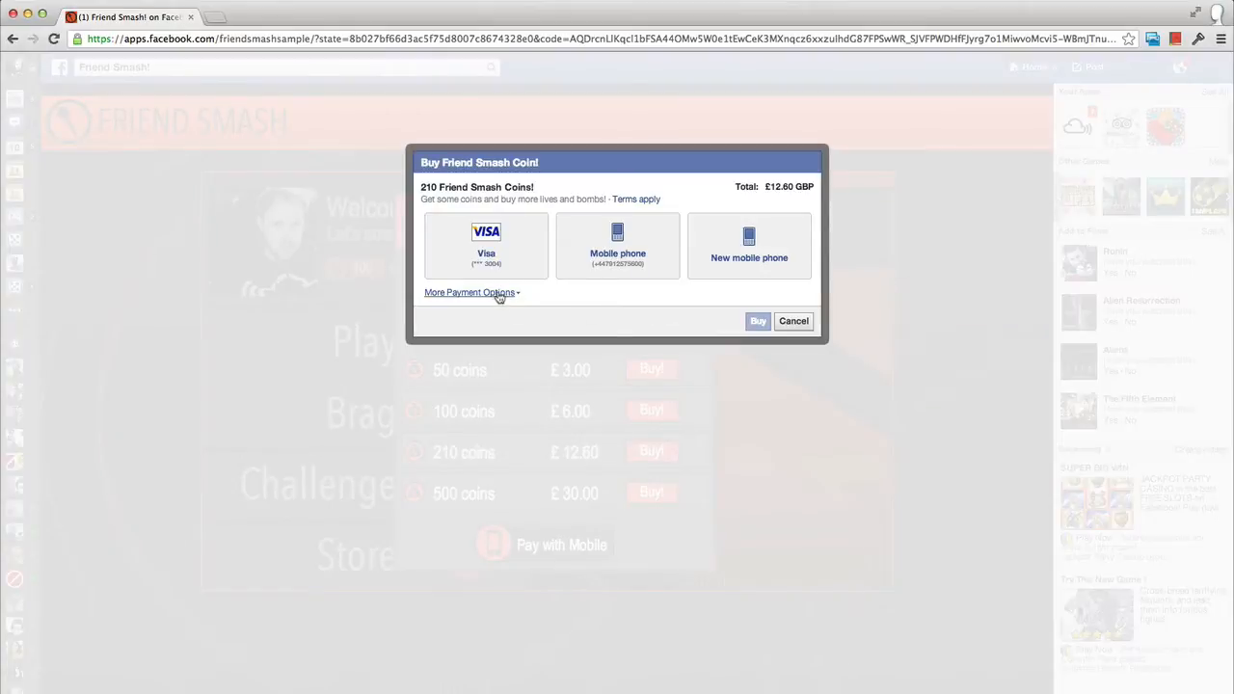
click(467, 293)
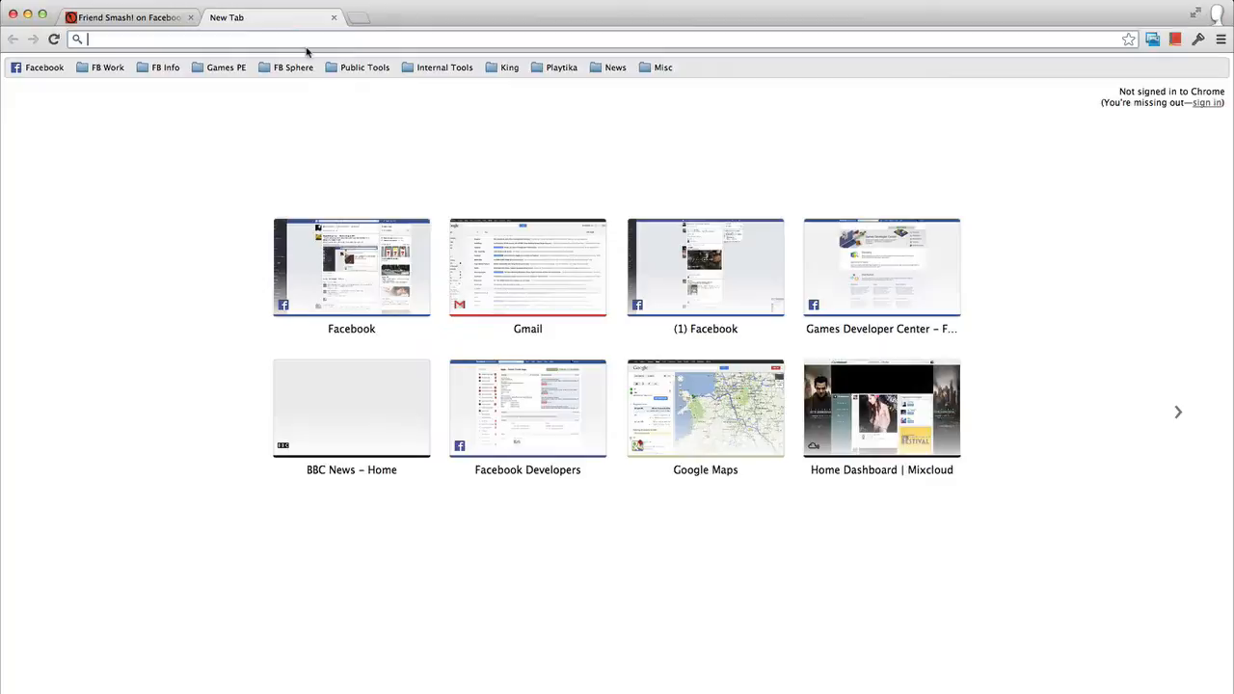
Choose mobile phone payment for 210 coins, showing £12.60 plus £0.40 fee for £13.00 total.
text(www.facebook.com)
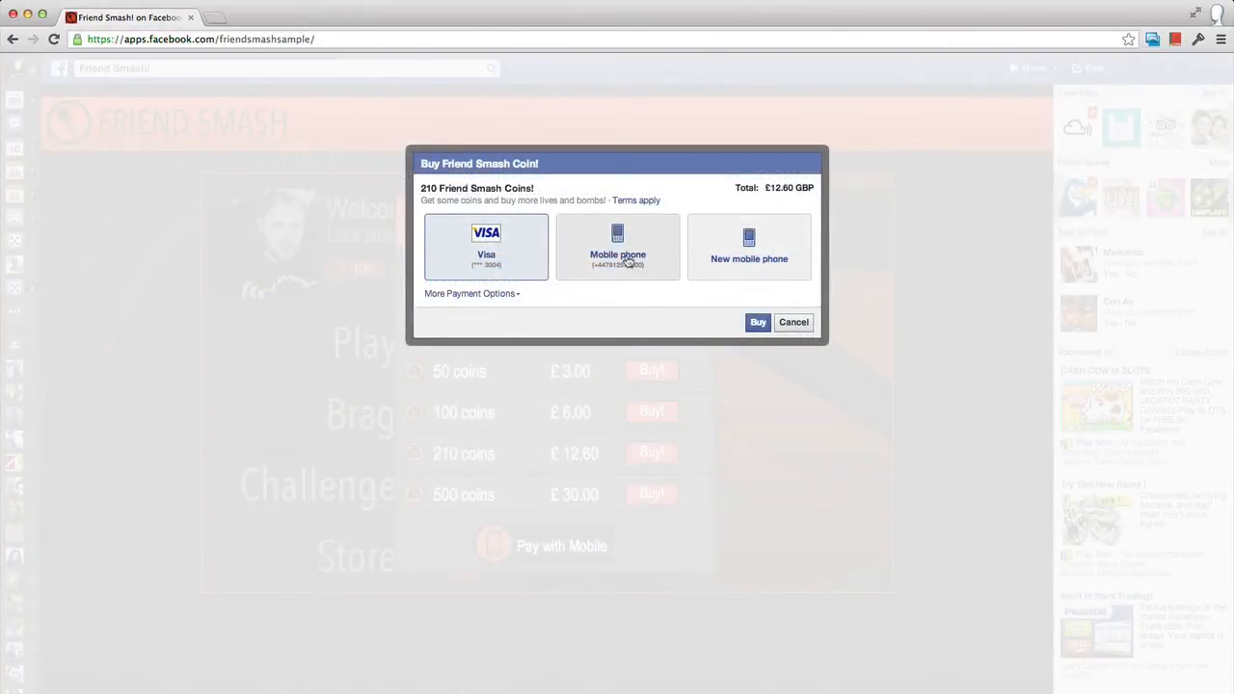
click(617, 249)
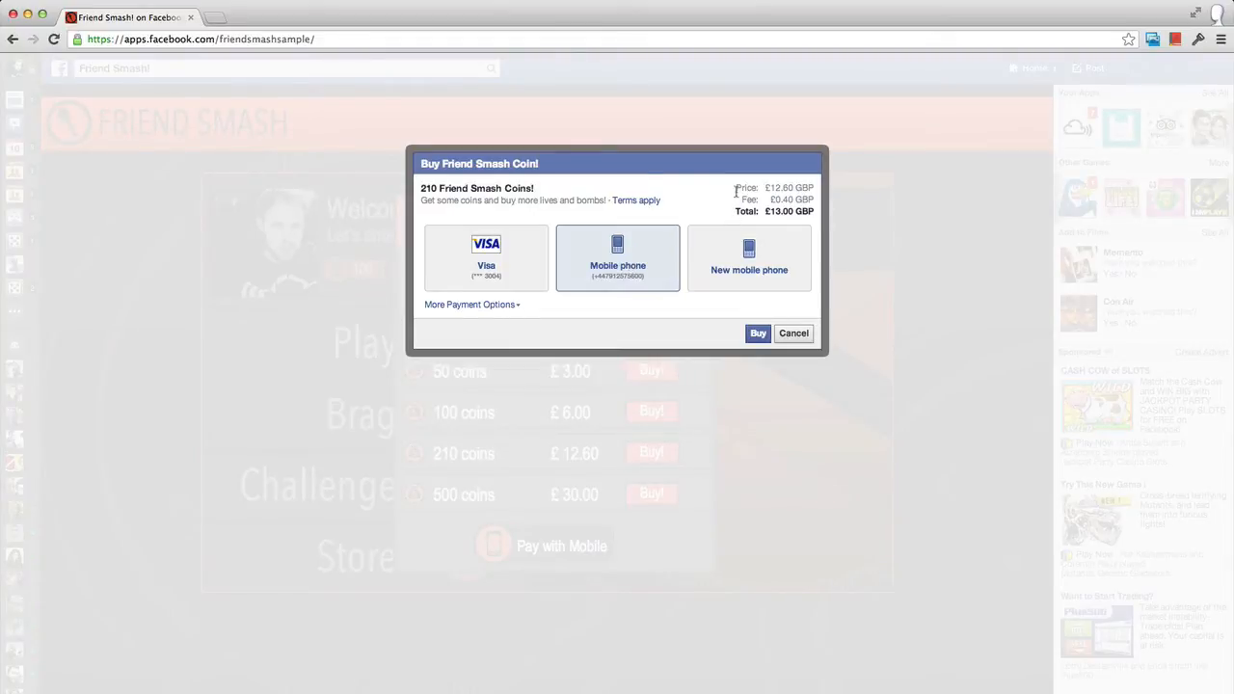
drag(736, 189, 813, 189)
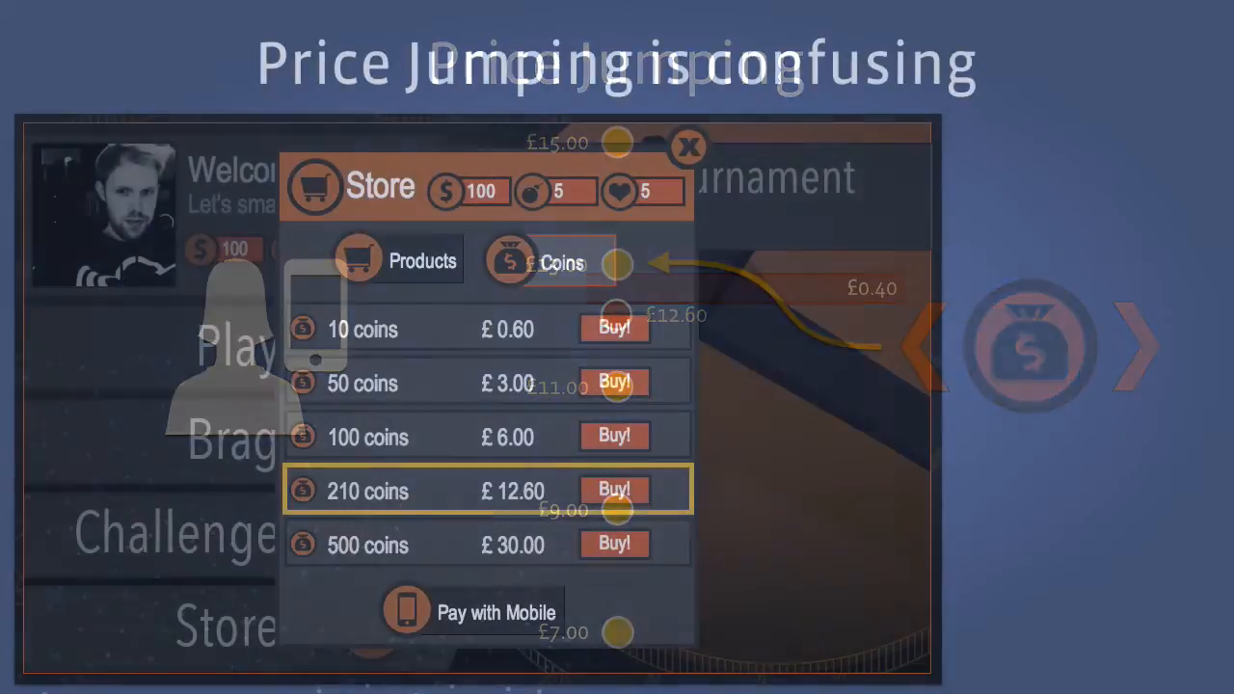
click(613, 490)
text(q)
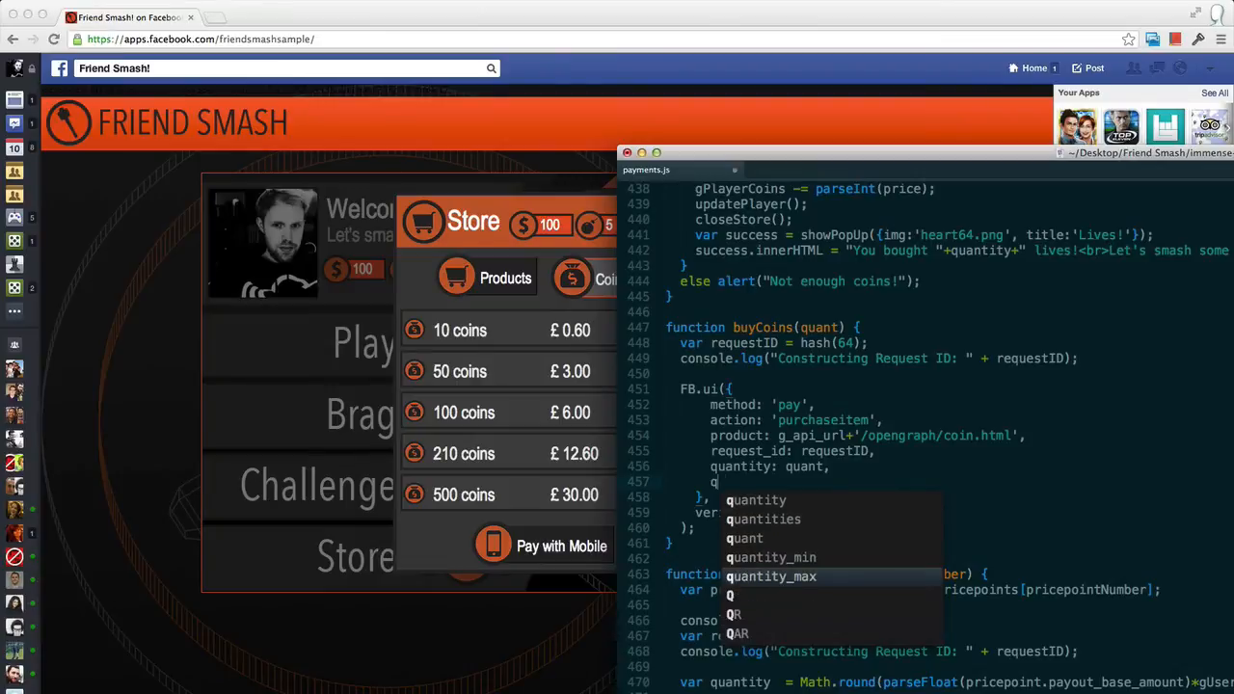
Add quantity_min: quant-10 and quantity_max: quant+10 to the buyCoins FB.ui pay call.
text(uantity_min:)
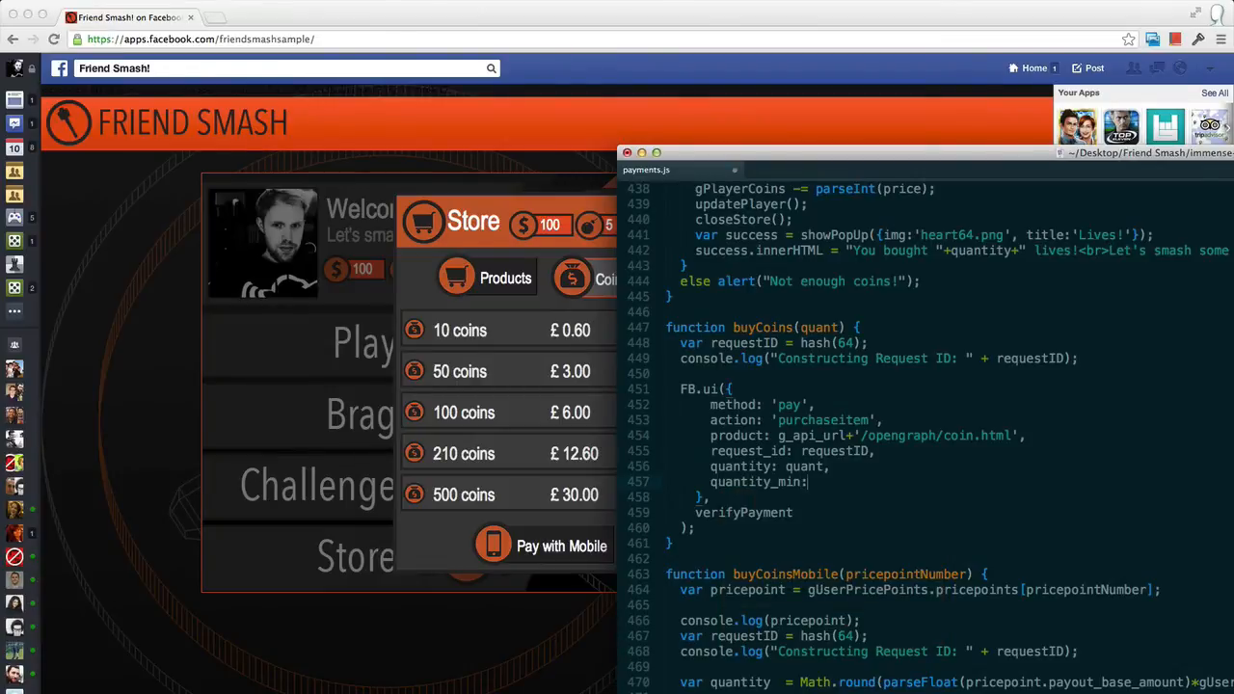
text(quant-10)
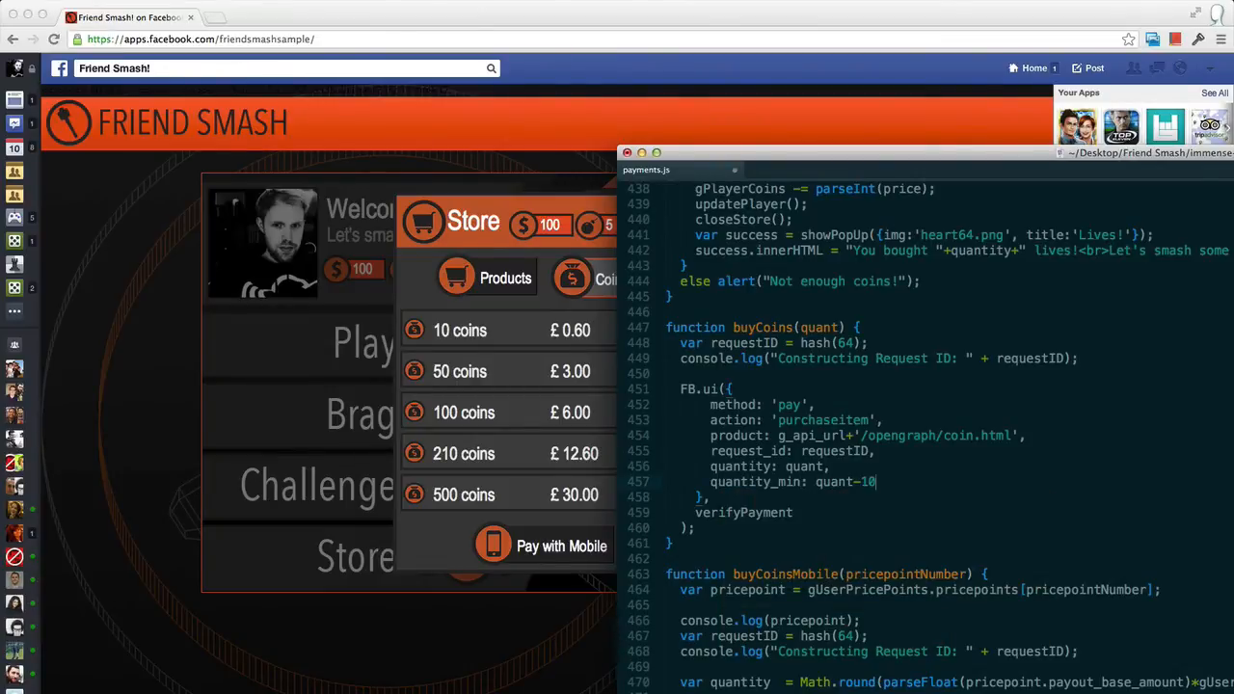
text(quantity_max: qua)
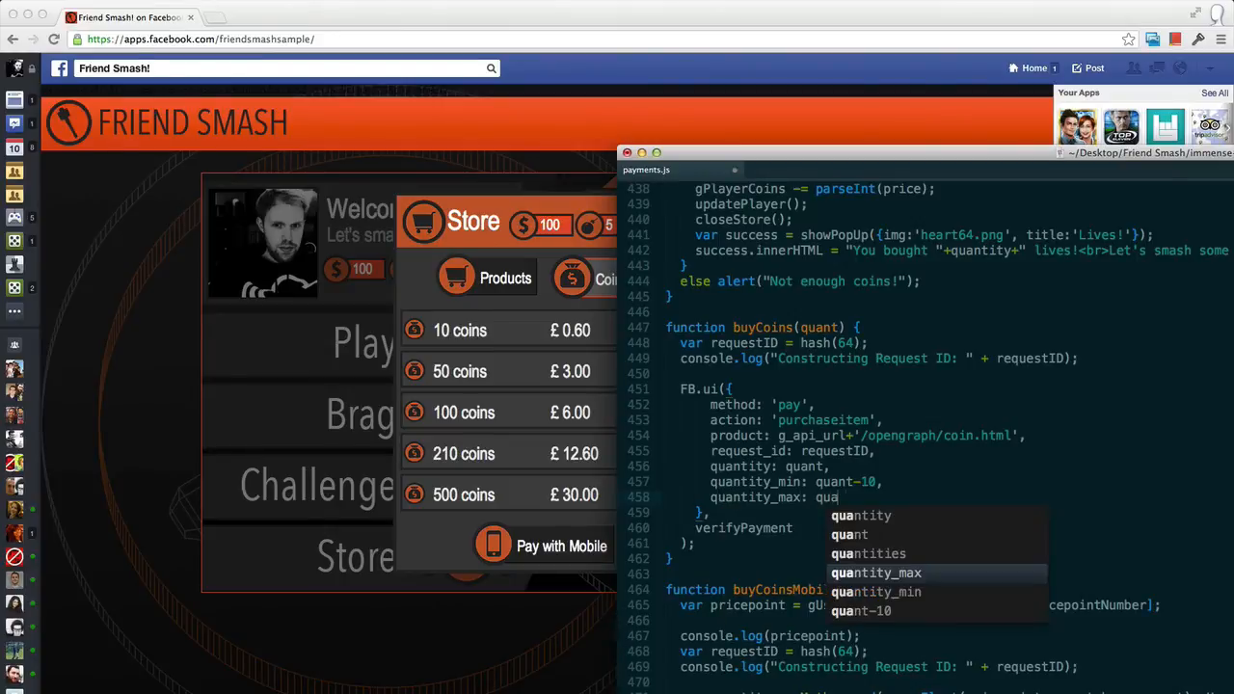
text(nt+10)
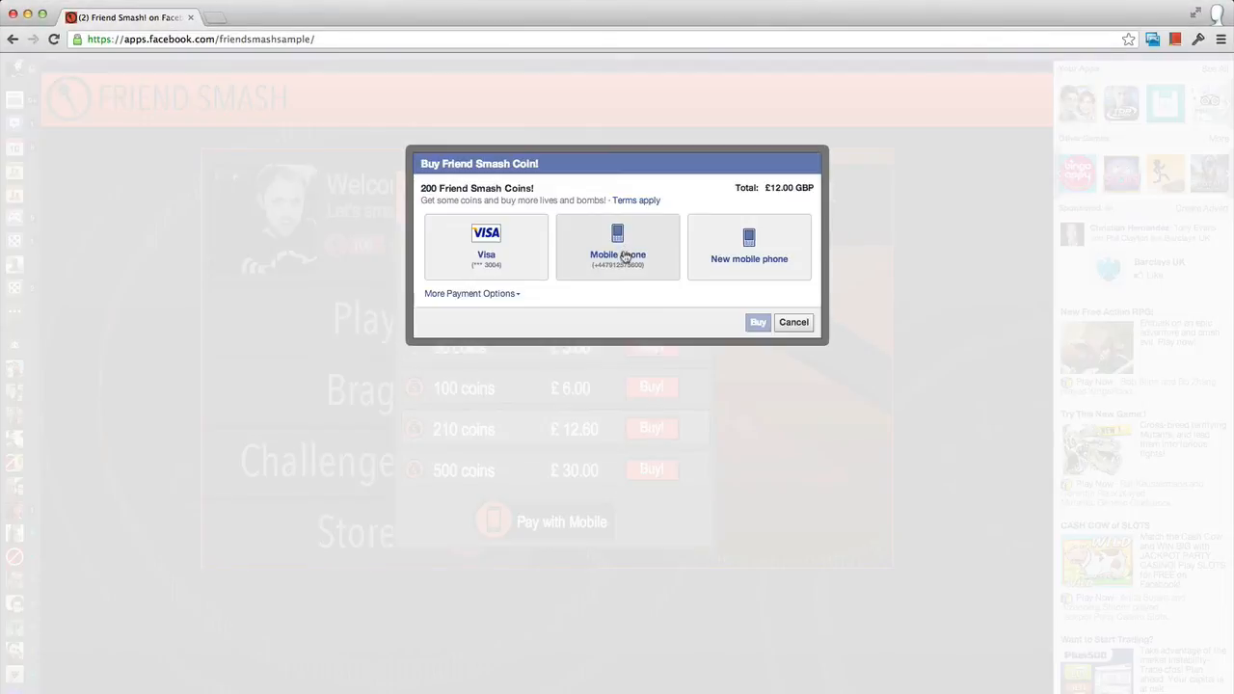
Select mobile phone payment and buy 200 coins for £12.00 GBP with no fee.
click(617, 247)
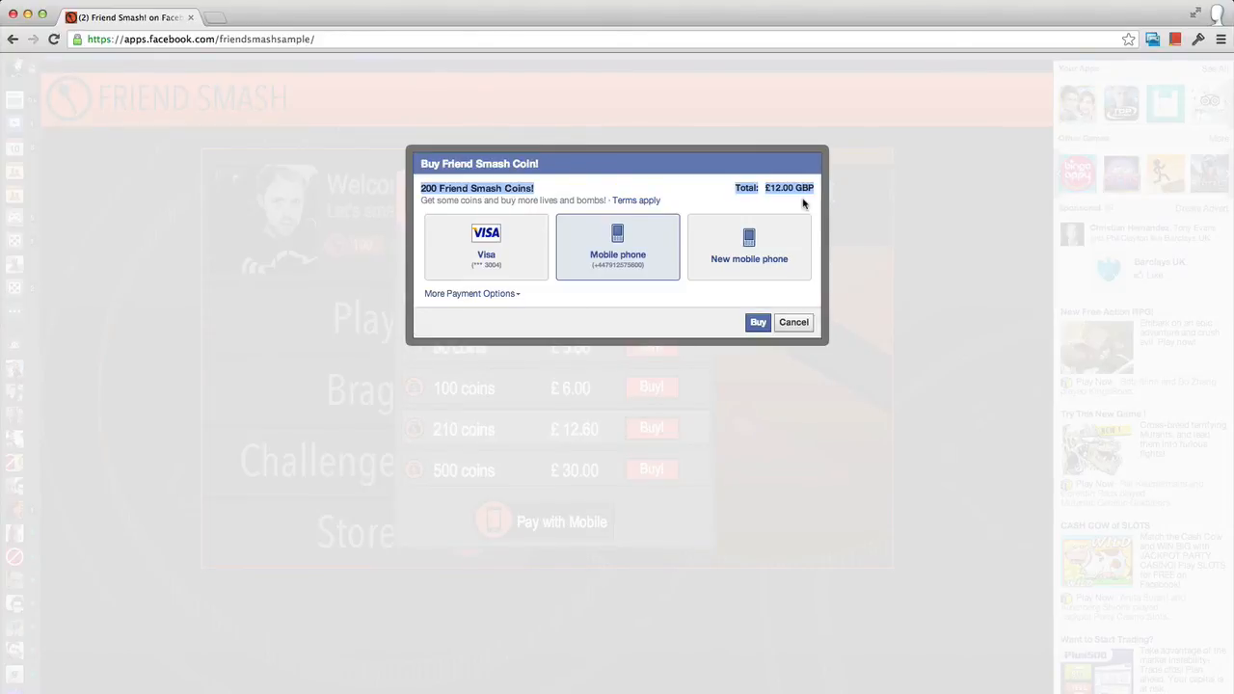
click(758, 322)
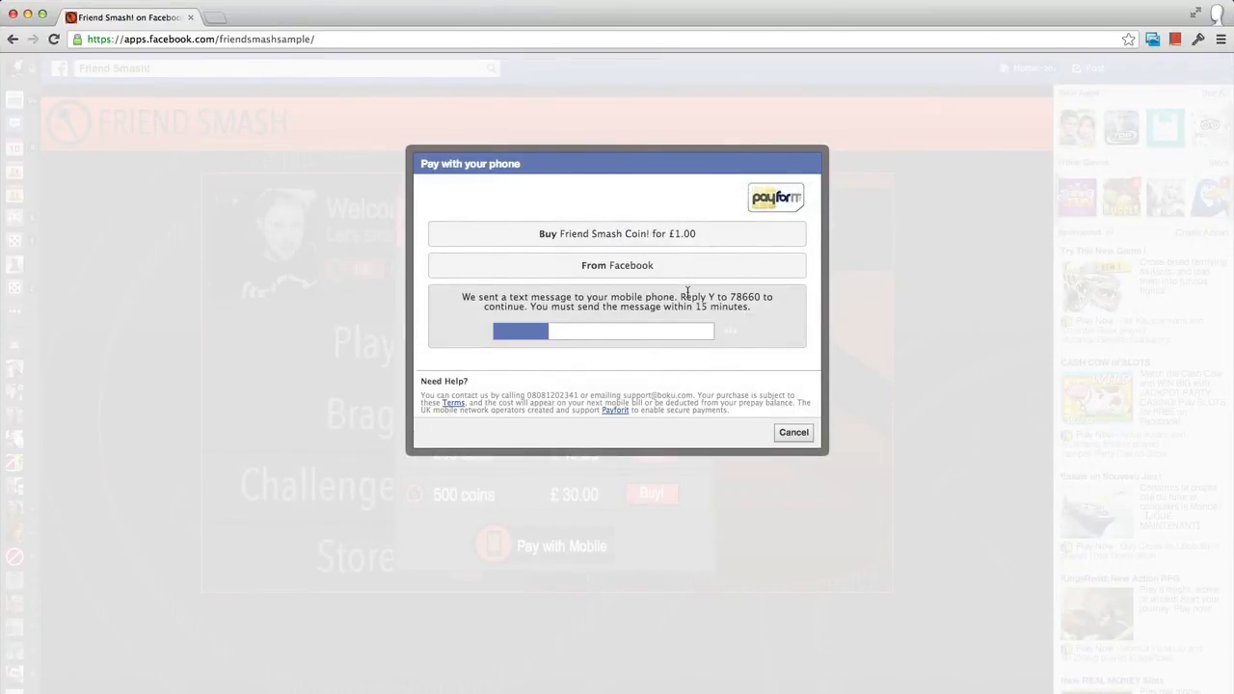
Complete the Payforit phone payment until the Coins! purchase confirmation appears.
click(627, 332)
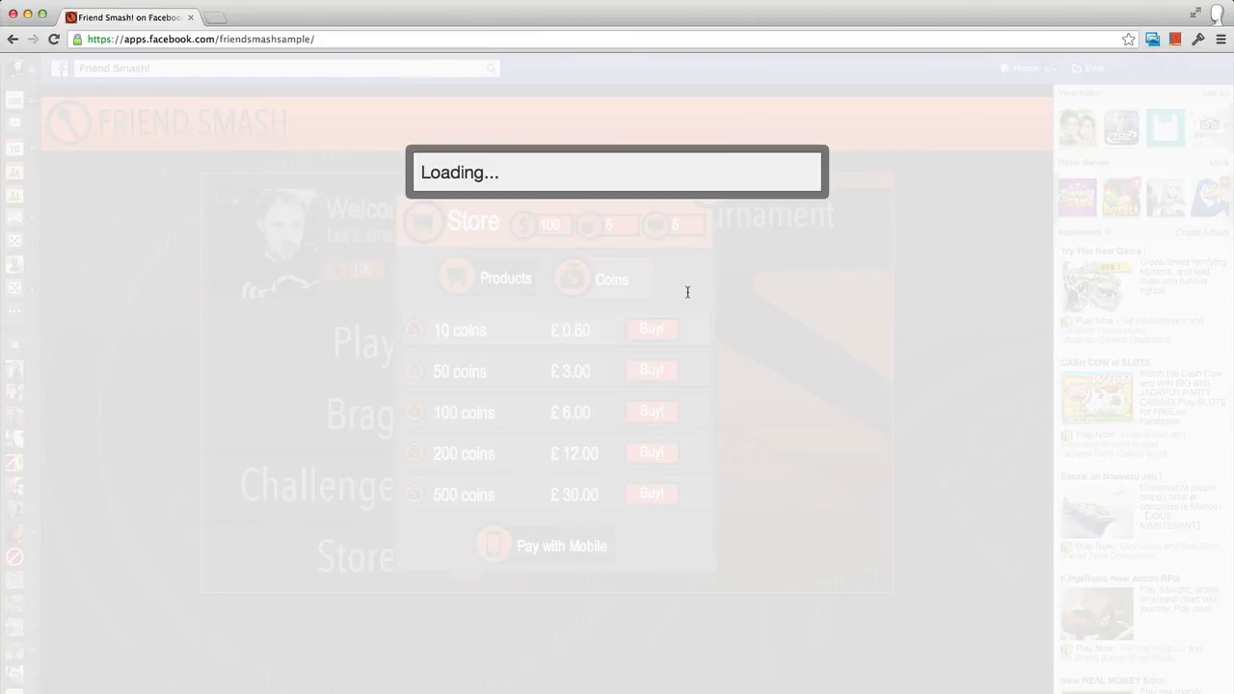
click(651, 328)
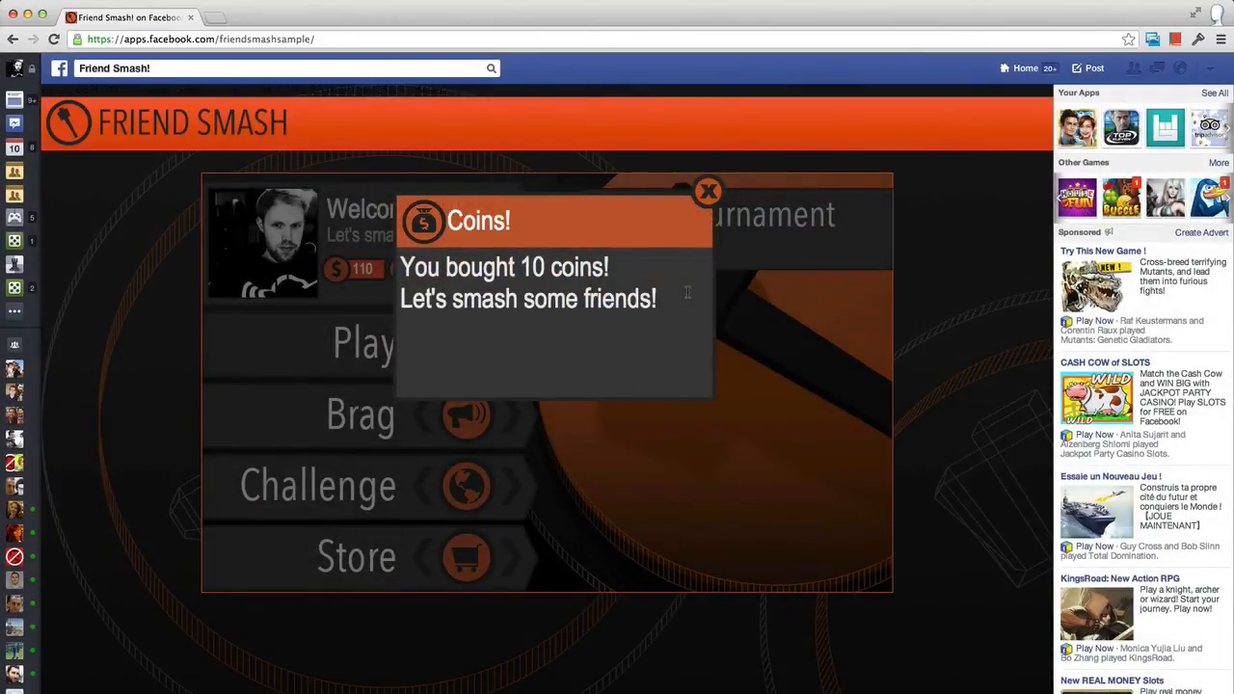
mouse_move(941, 351)
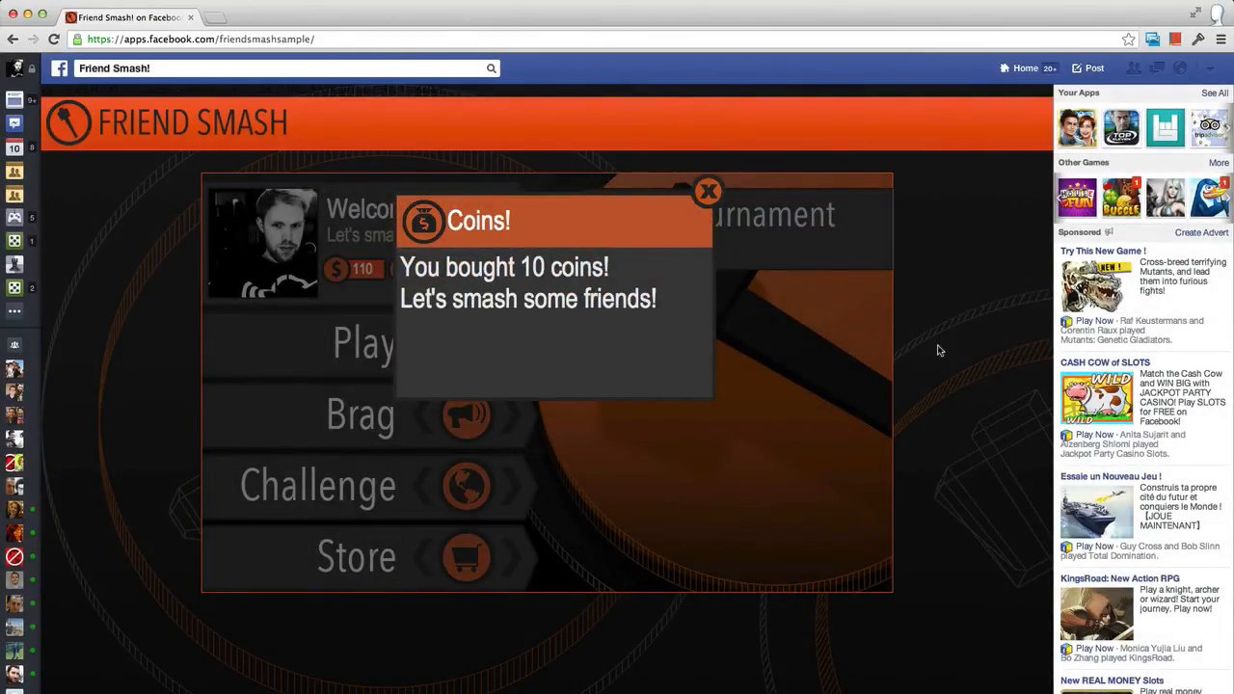